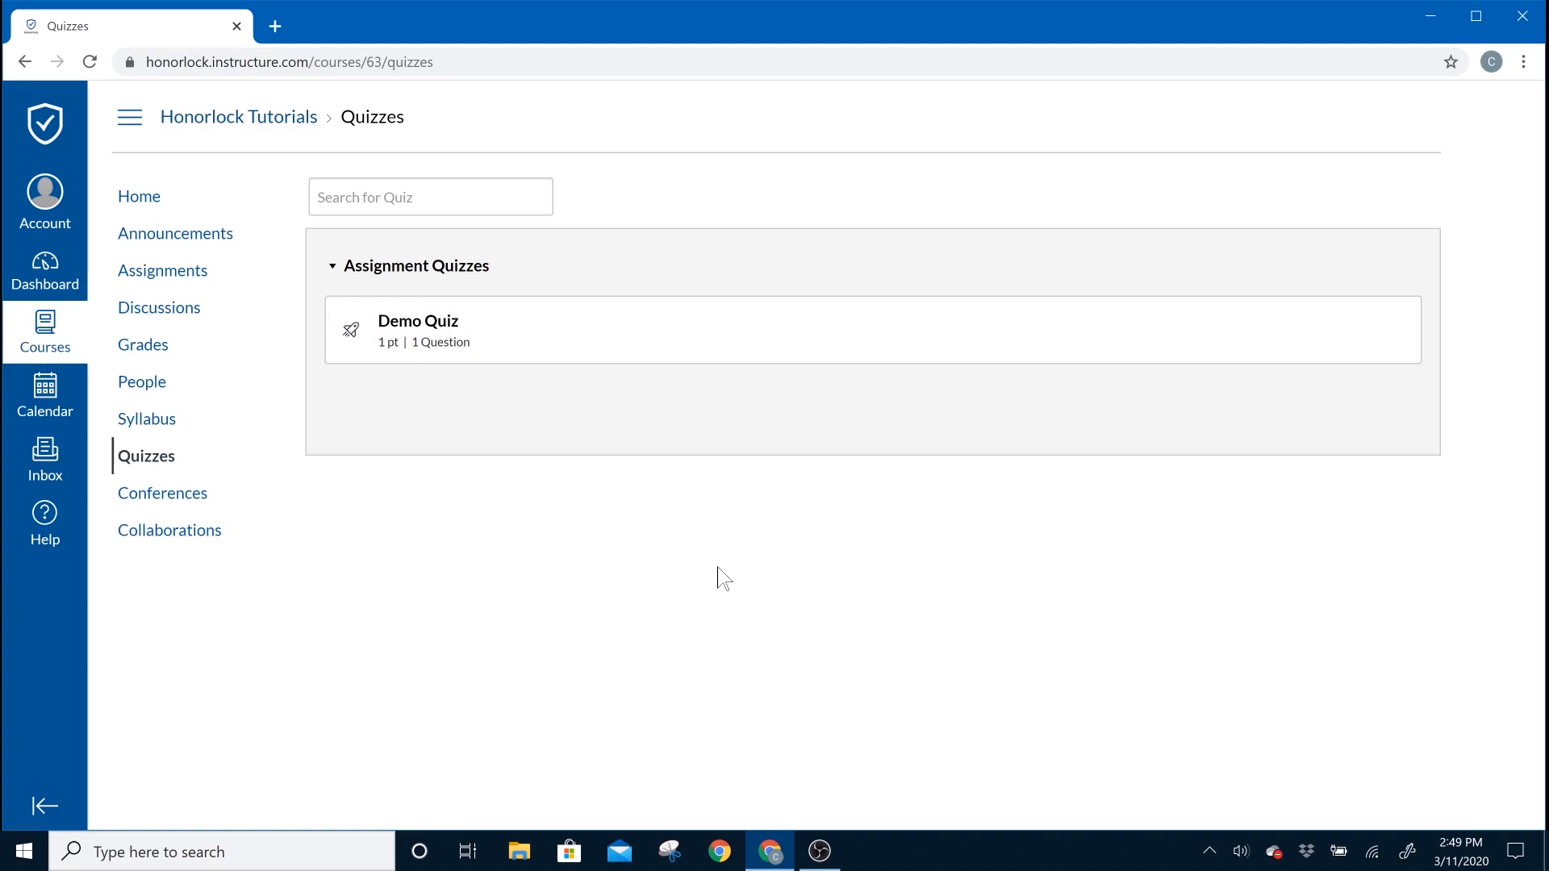
mouse_move(560, 389)
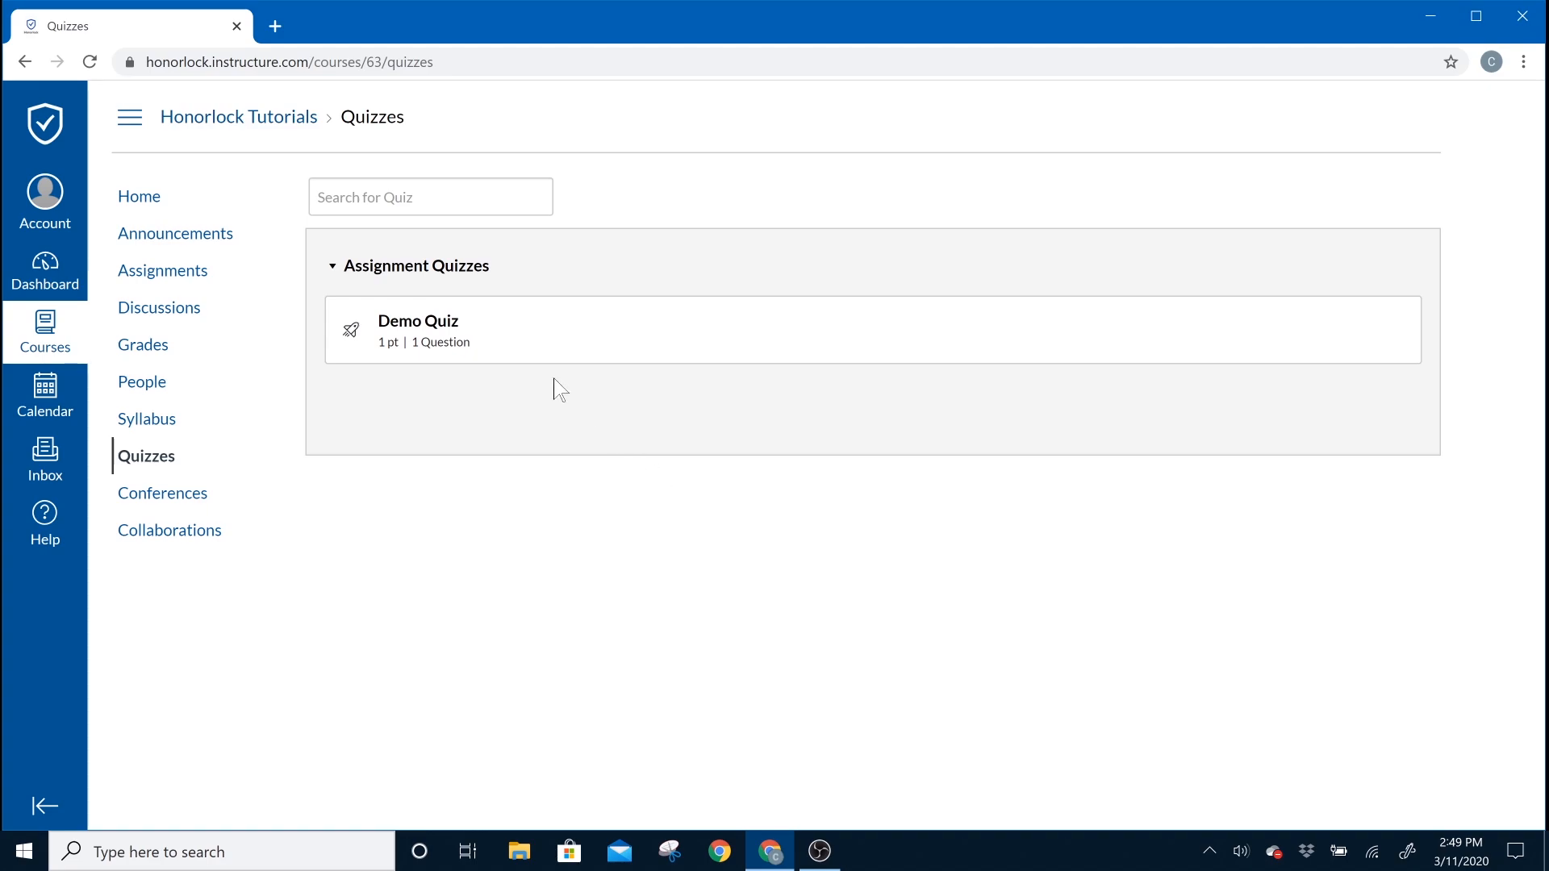
Step: Open the Demo Quiz from the Assignment Quizzes list, reaching the Honorlock-required notice
click(416, 320)
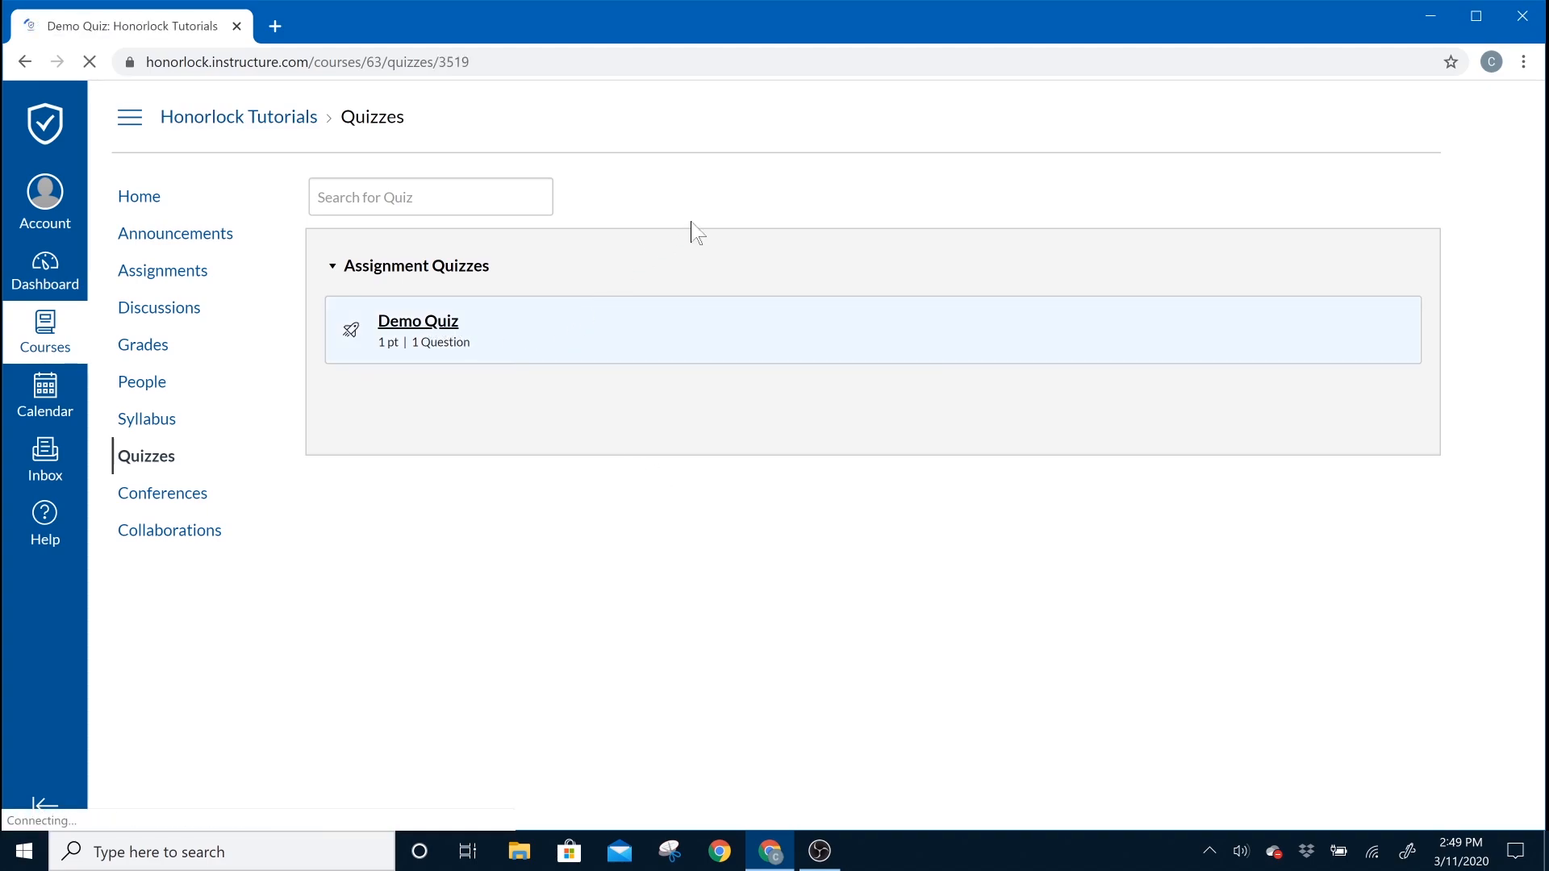
click(416, 321)
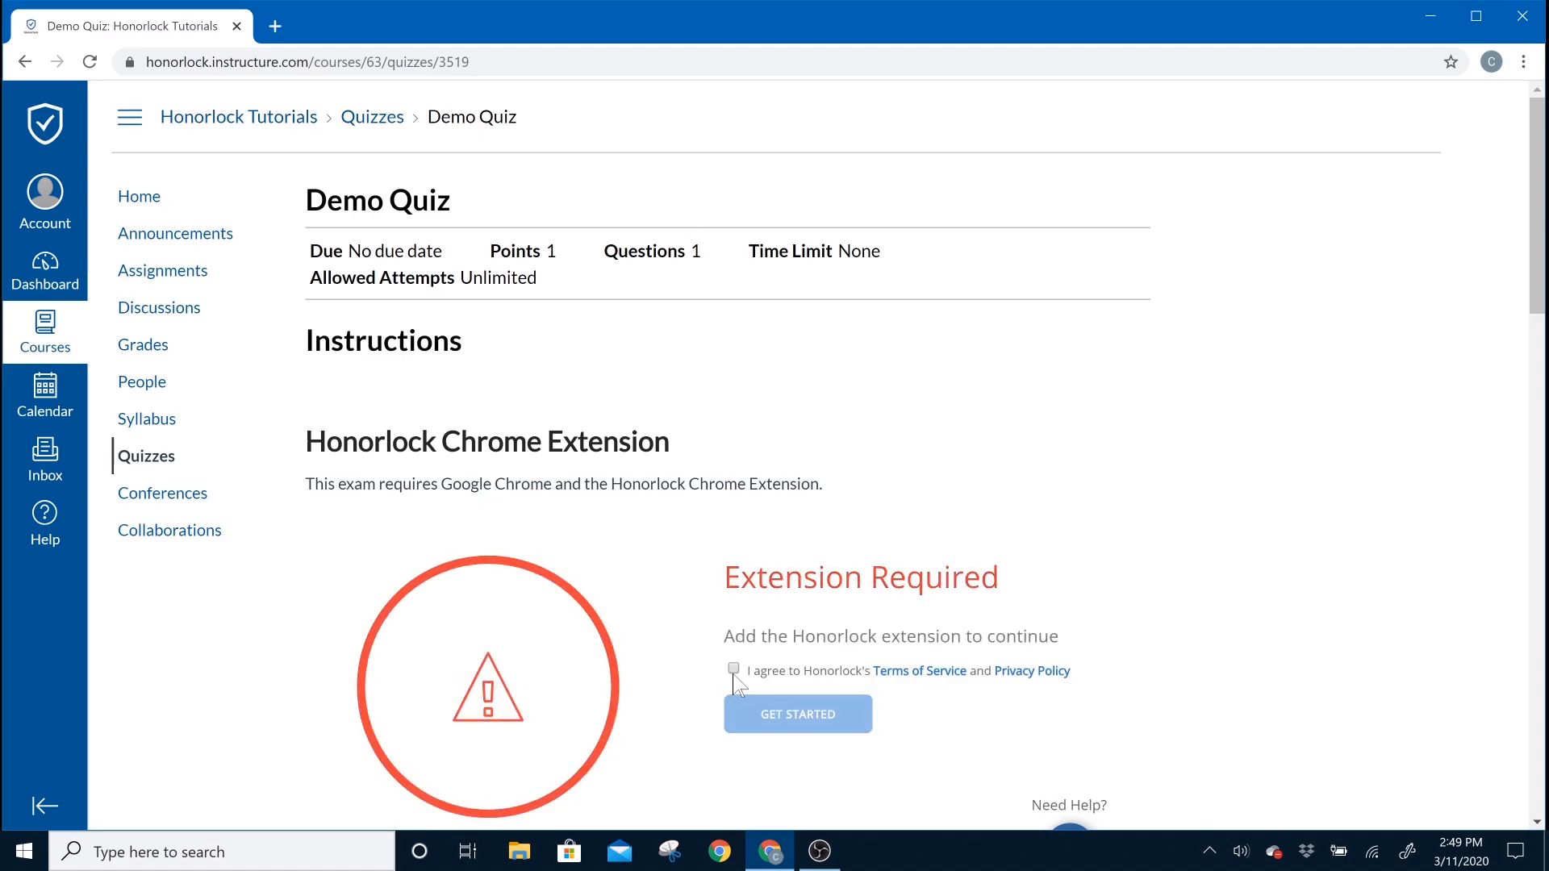
Step: Accept the terms, add the Honorlock Demo extension to Chrome, and return to the Demo Quiz
click(797, 713)
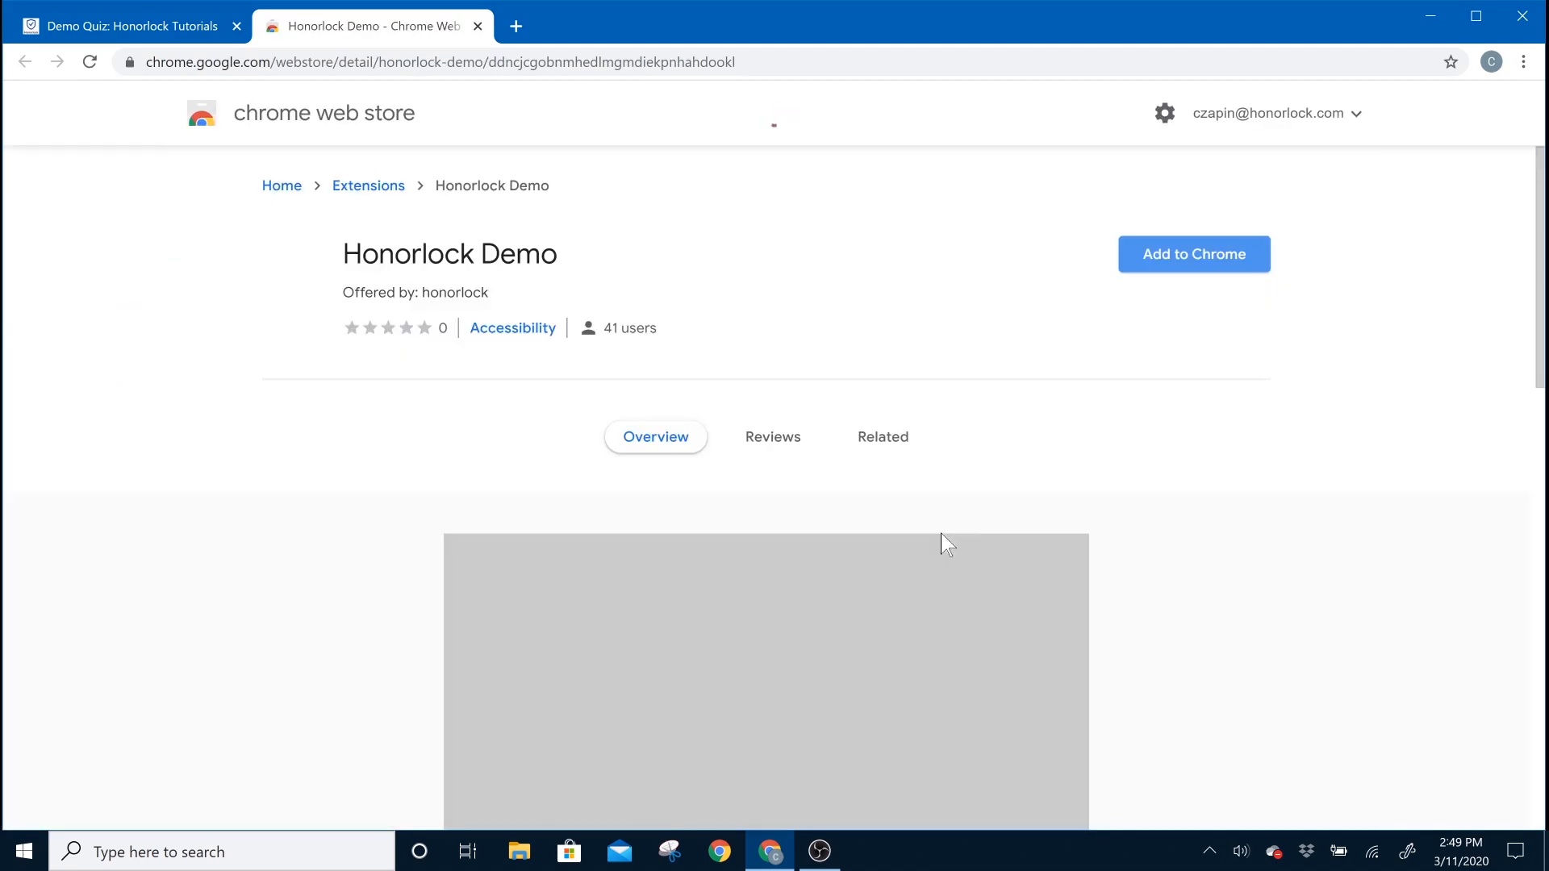
click(1194, 253)
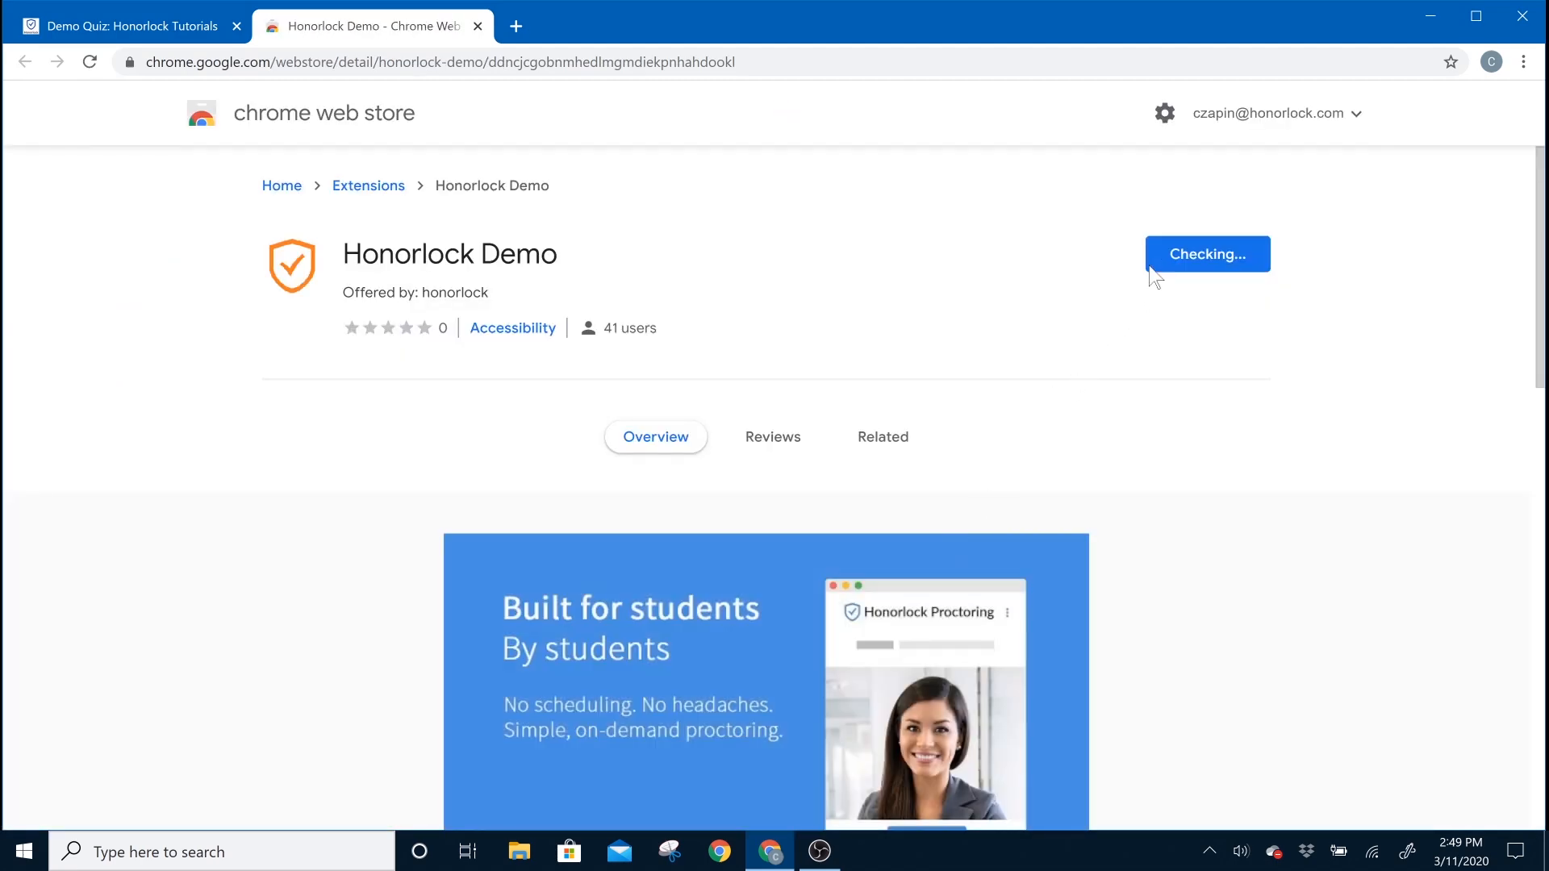
mouse_move(999, 350)
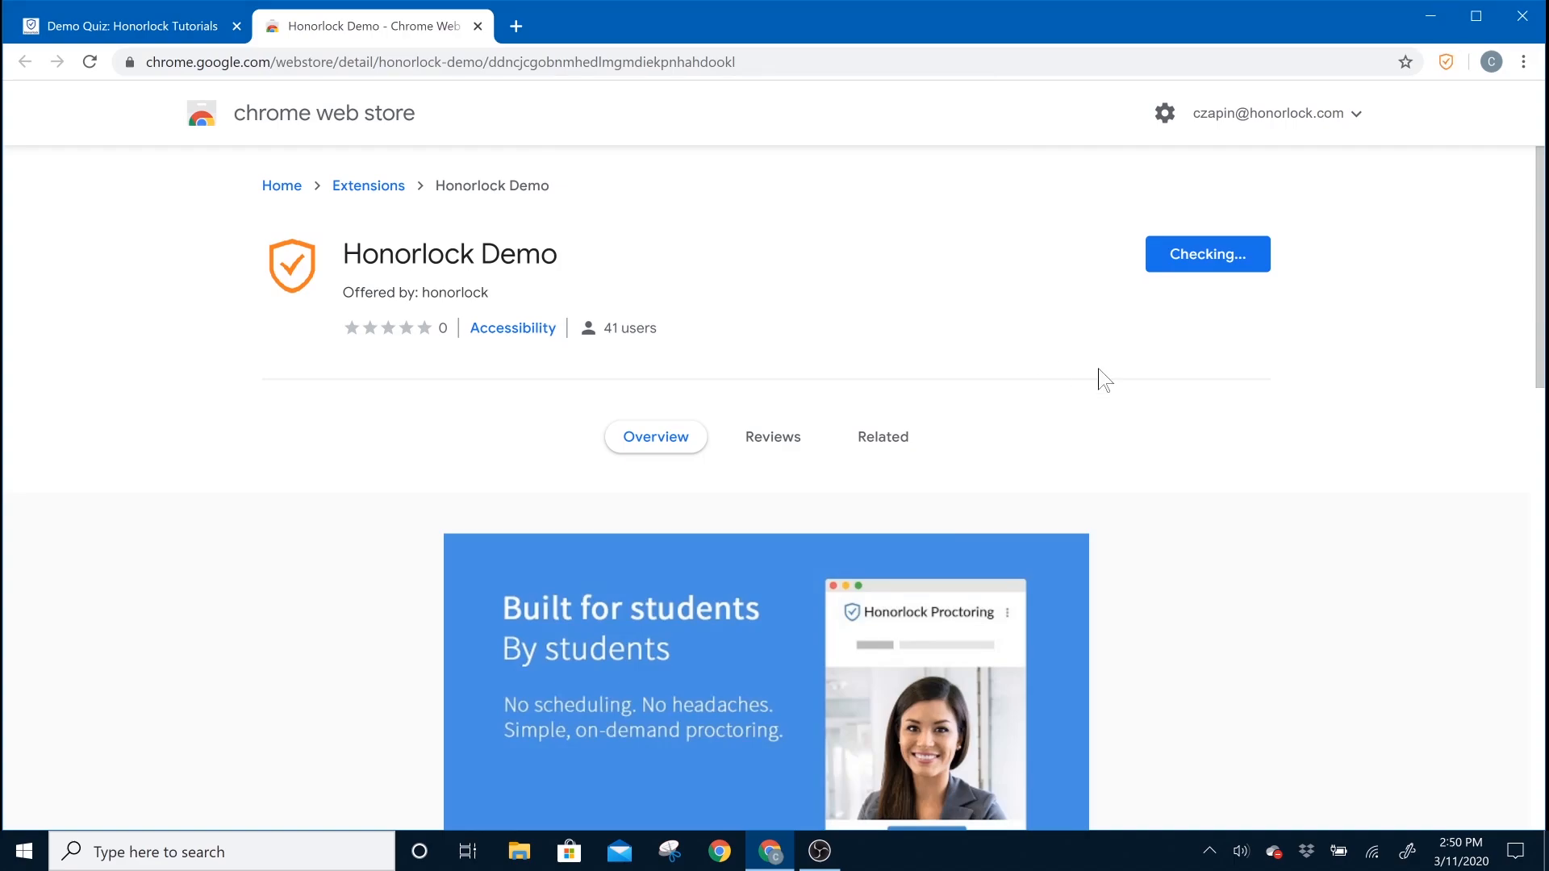
click(118, 25)
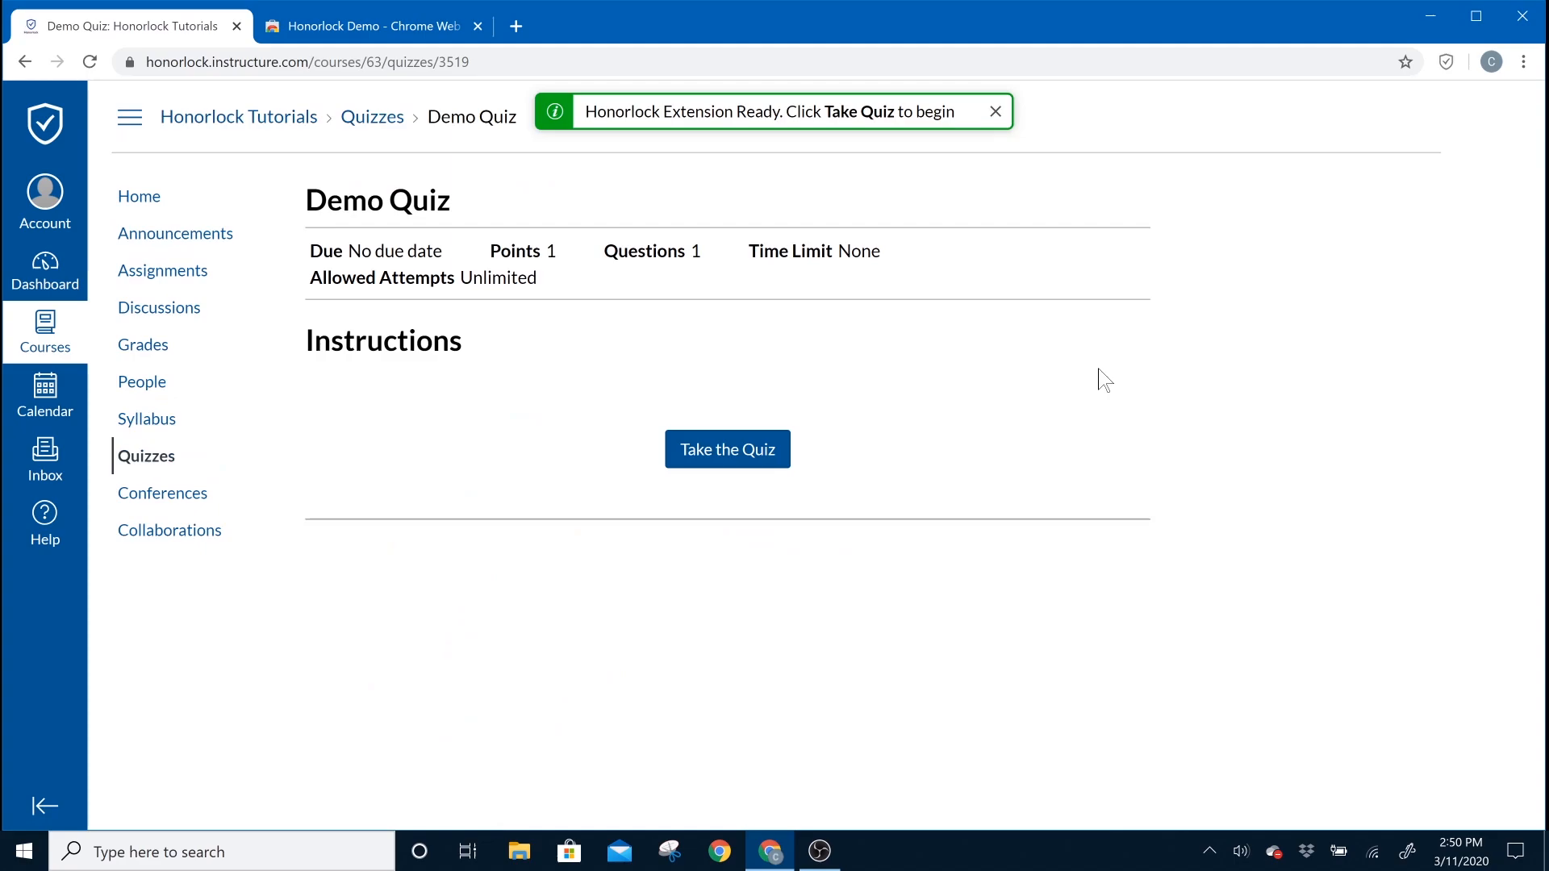
Step: Take the Demo Quiz and launch the Honorlock proctoring session up to the face-photo prompt
click(728, 450)
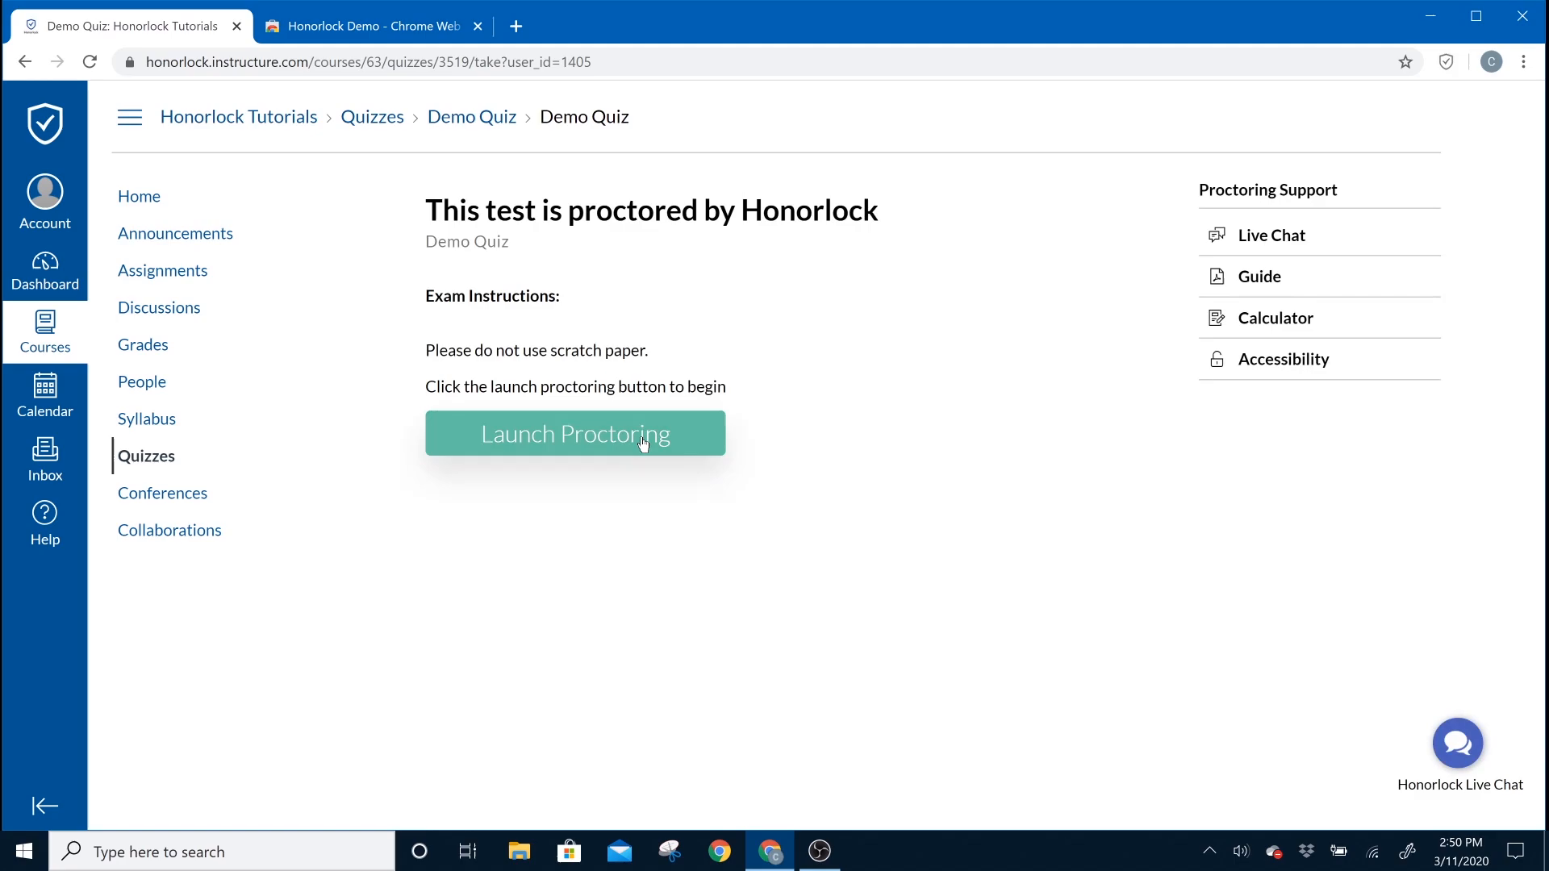
click(574, 432)
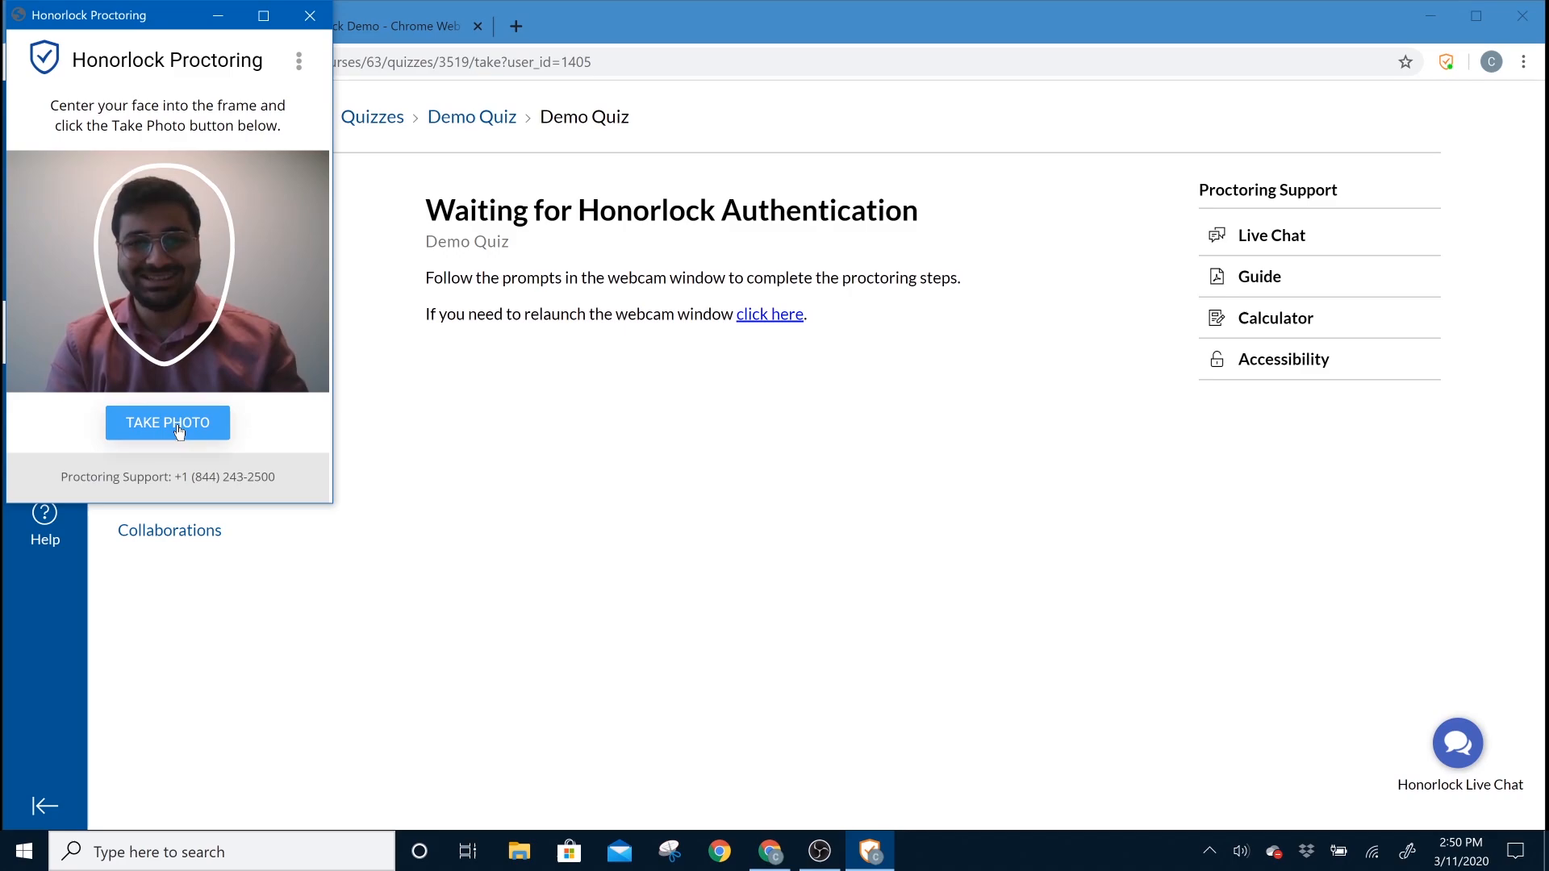
Step: Capture the face photo and photo ID, then begin the 360° room scan
click(166, 422)
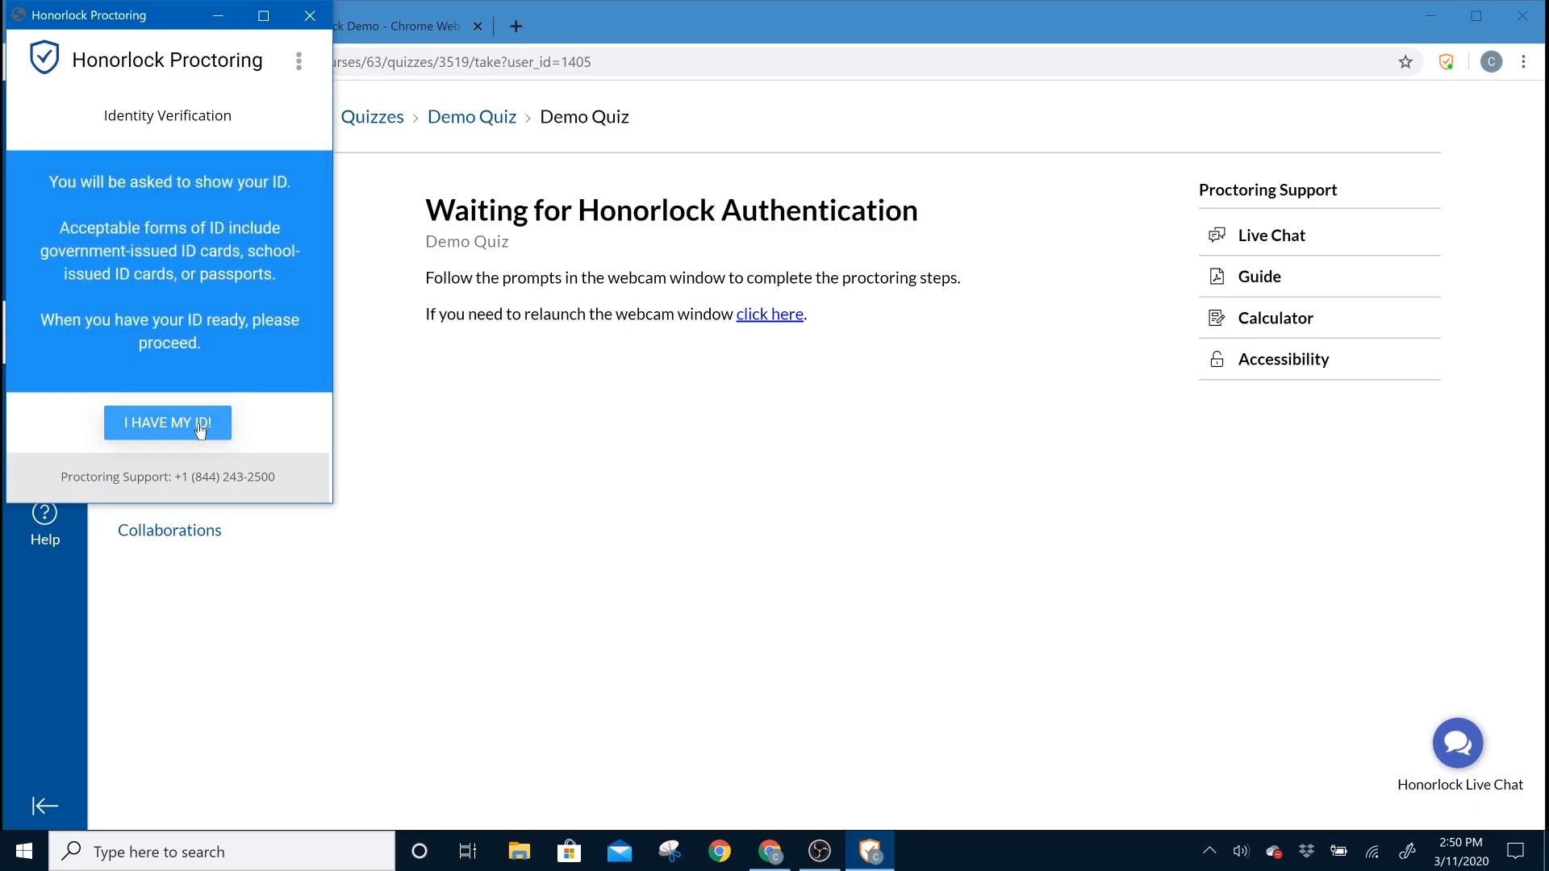
click(166, 422)
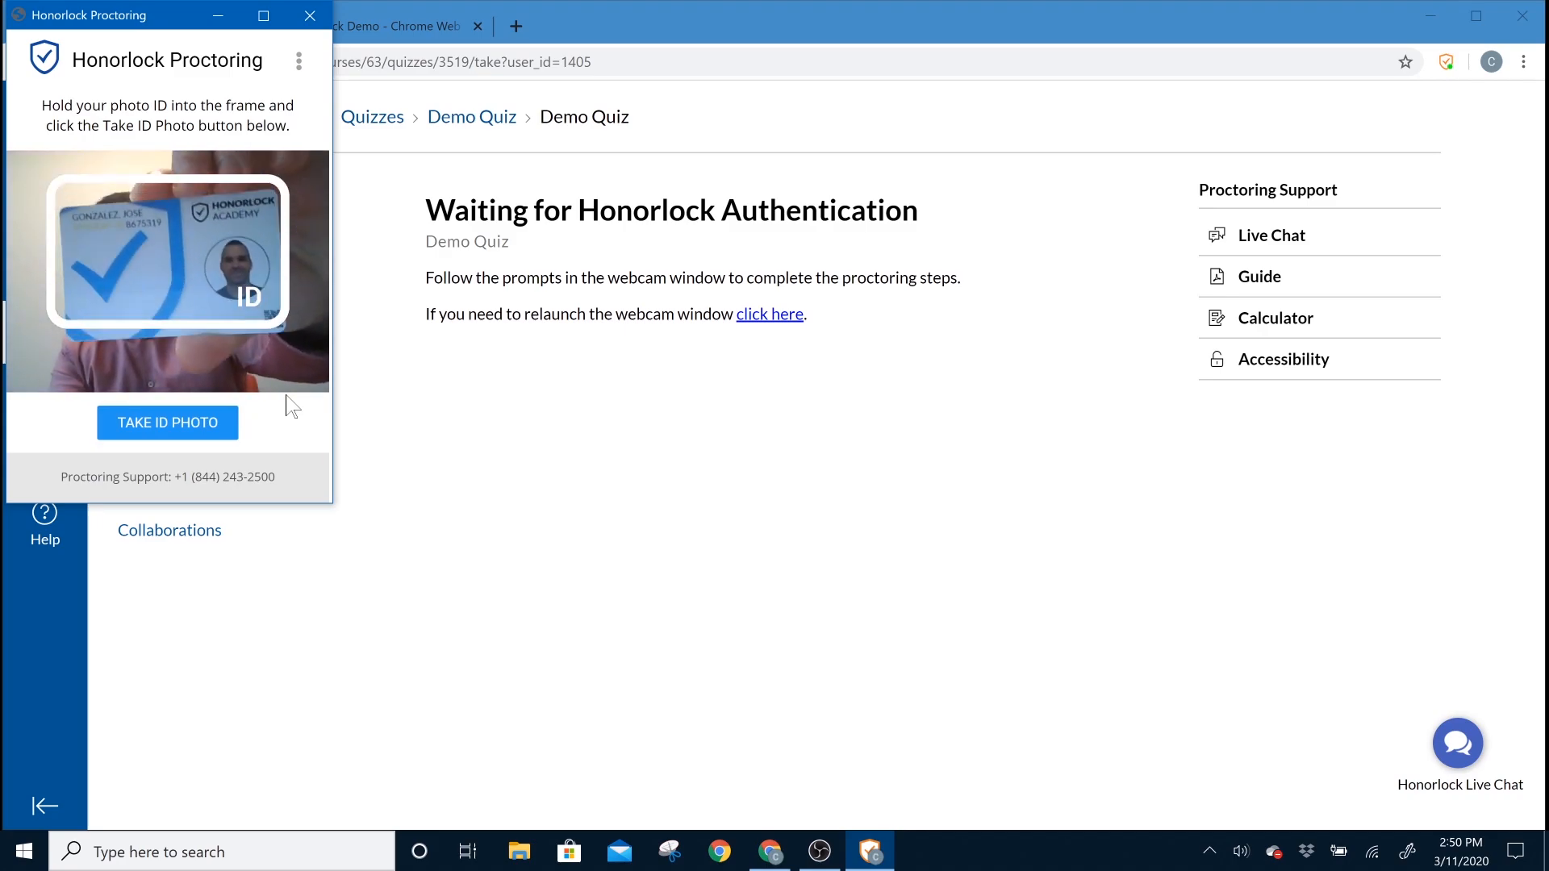
click(166, 423)
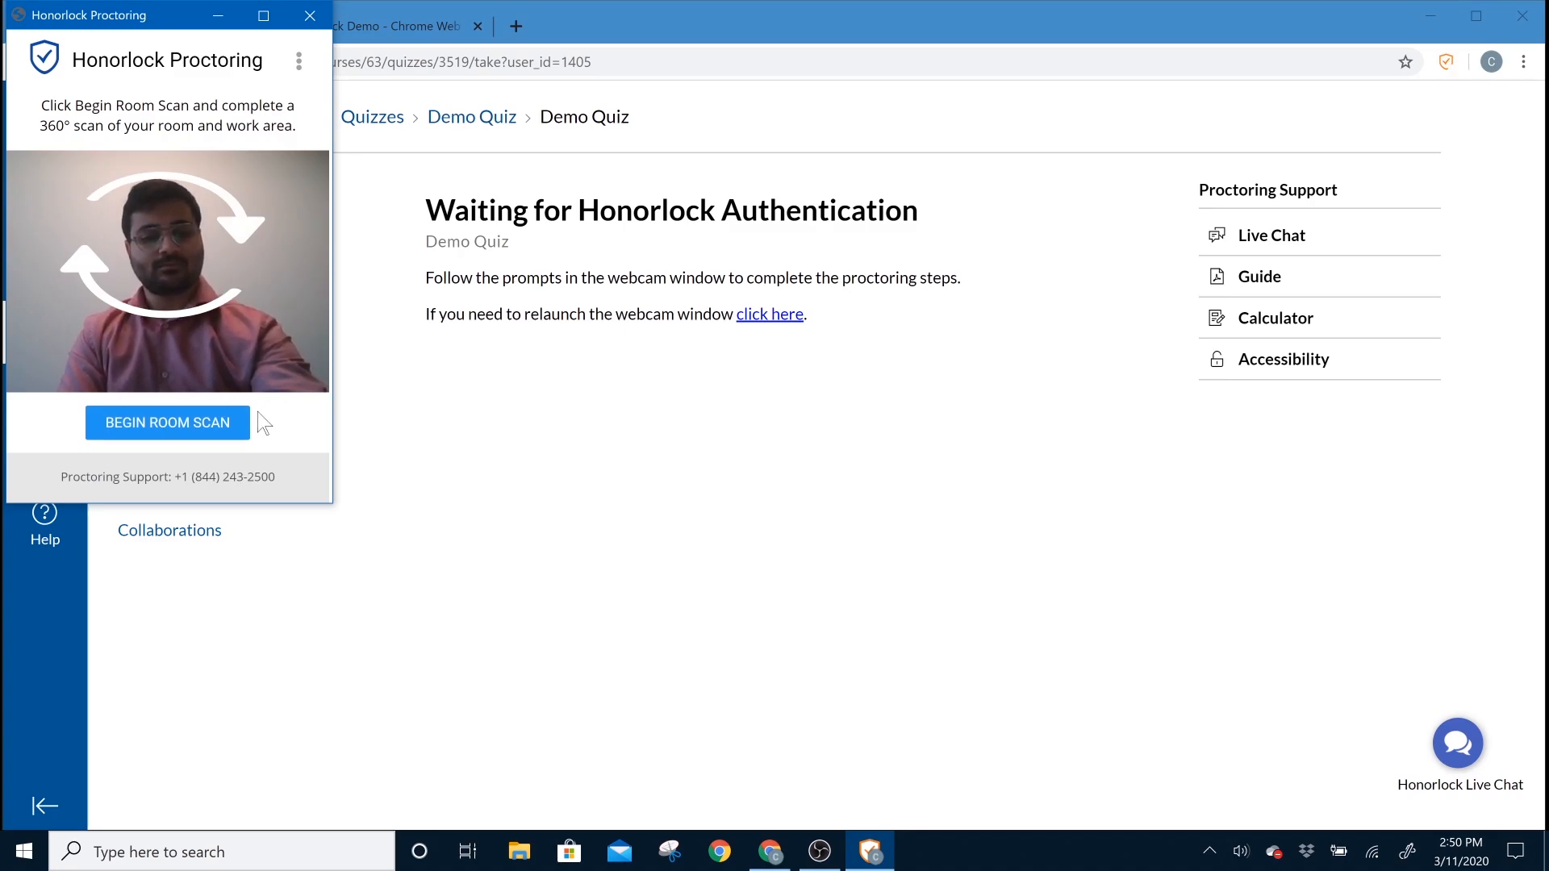
click(166, 423)
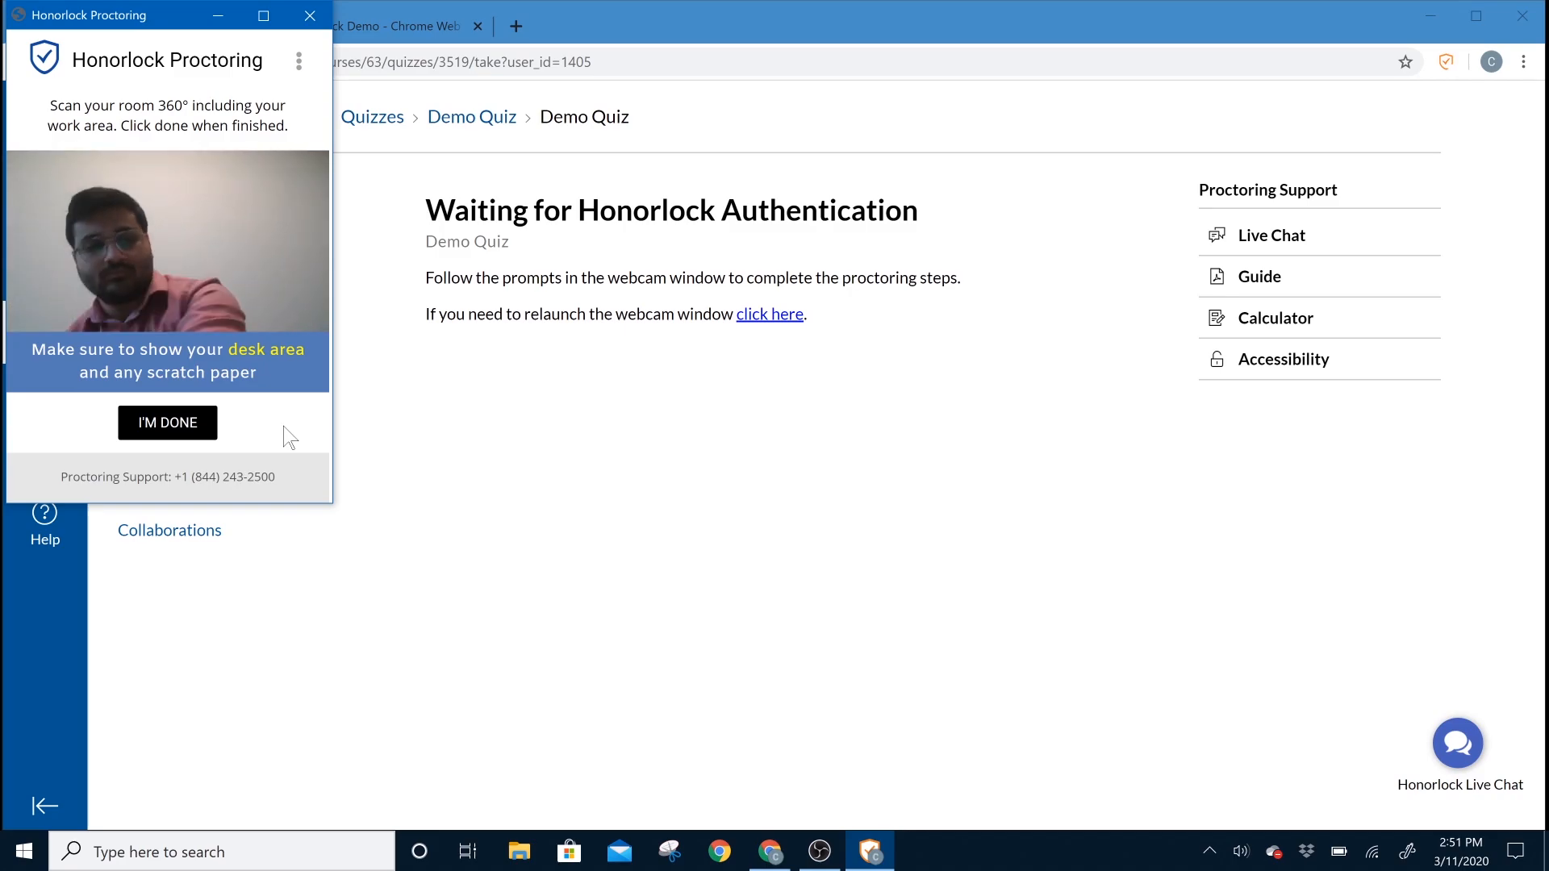
Step: Finish recording the 360° room scan and bring up its replay for review
click(166, 421)
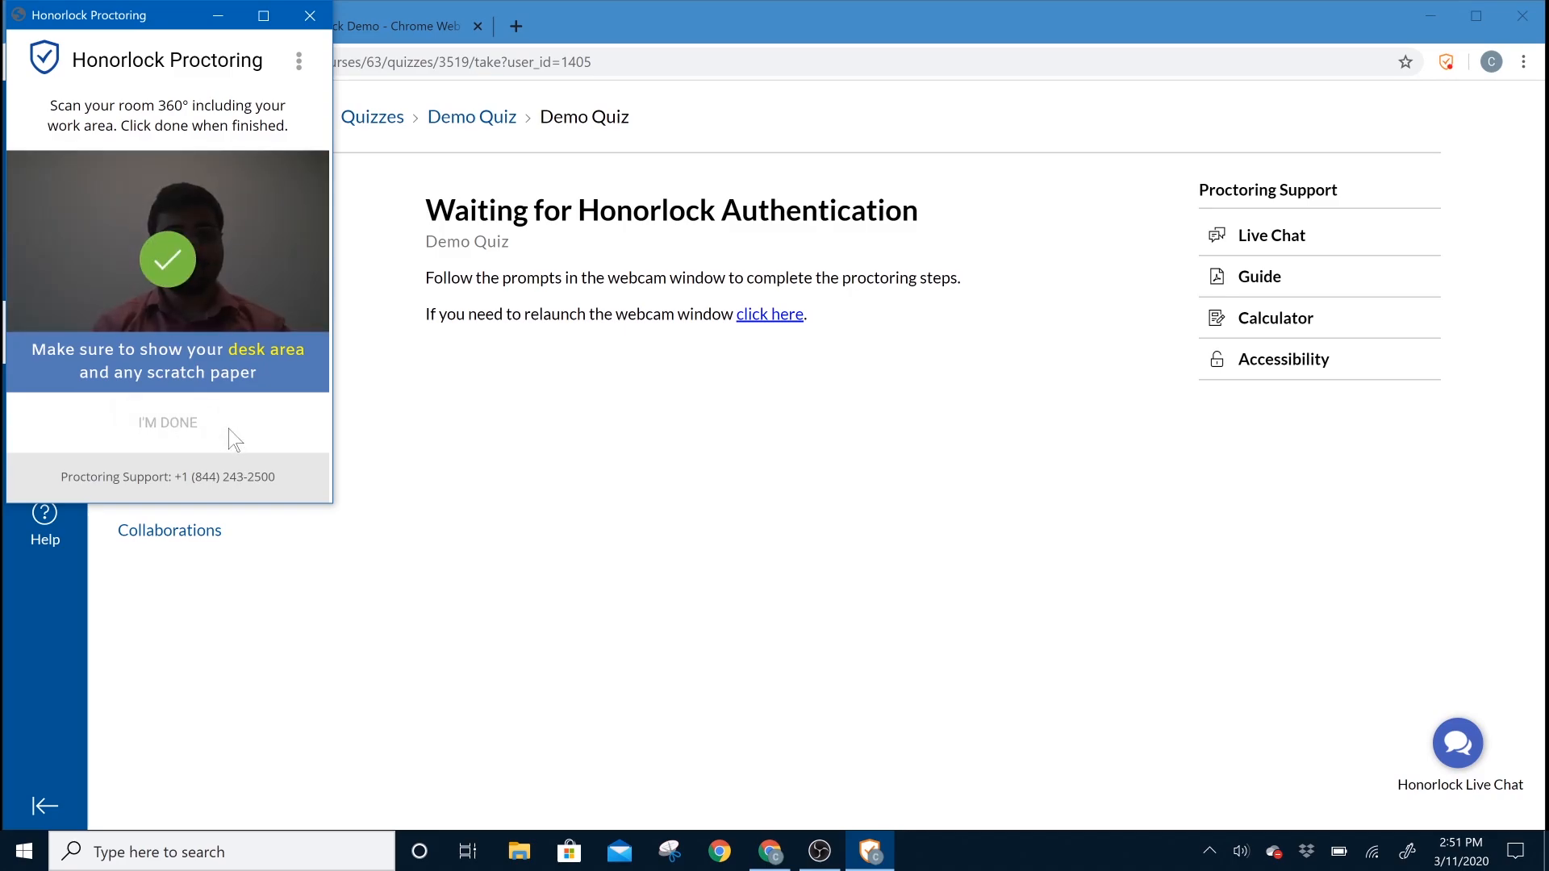
click(167, 421)
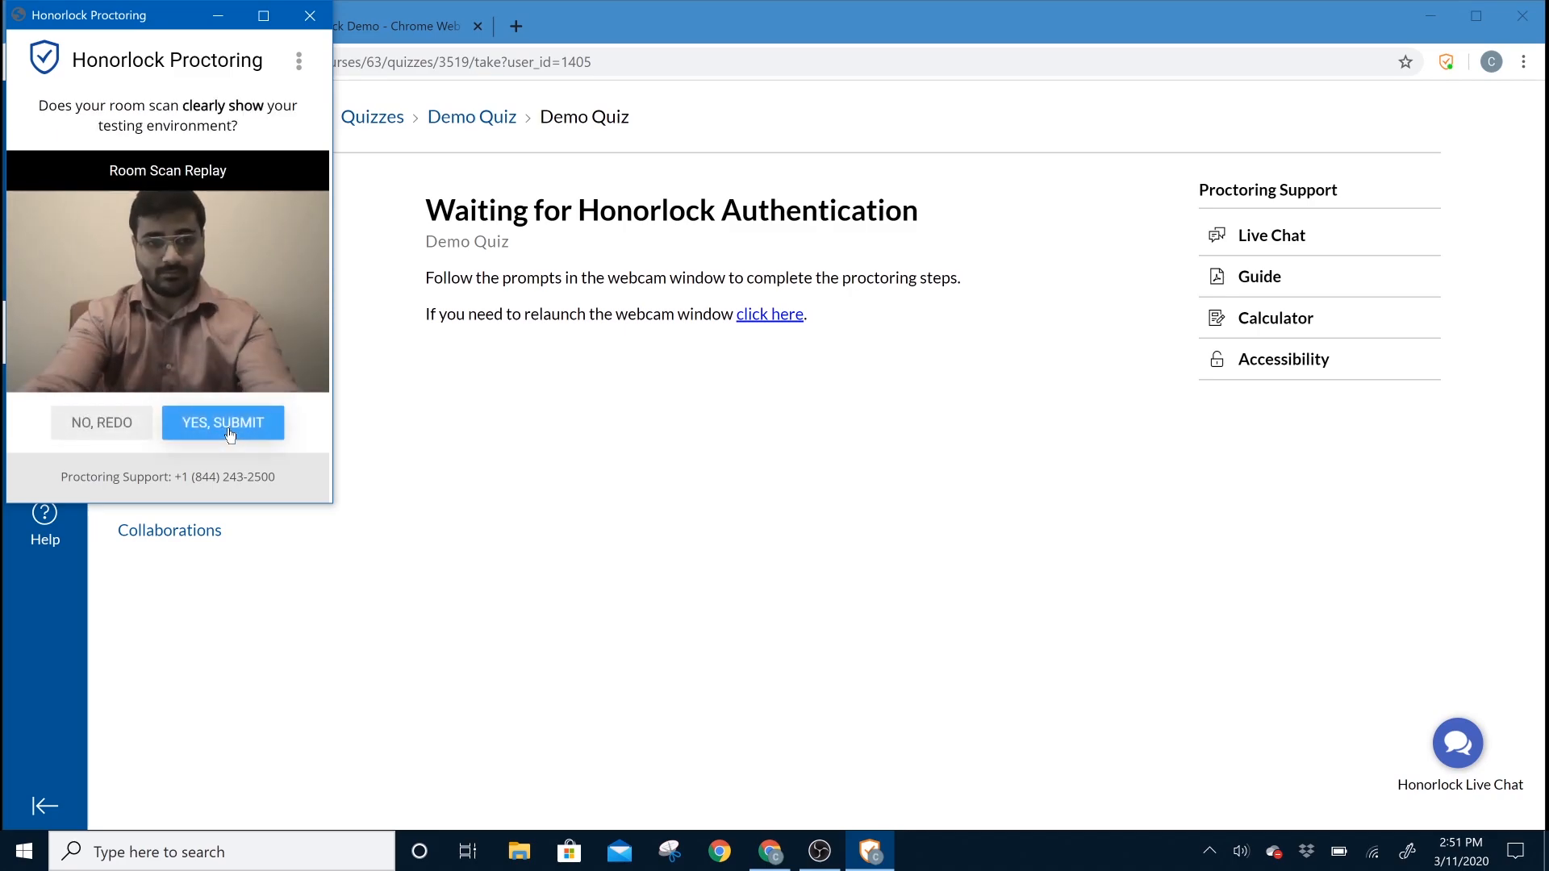
Step: Submit the room scan and share the entire screen for Honorlock screen recording
click(223, 422)
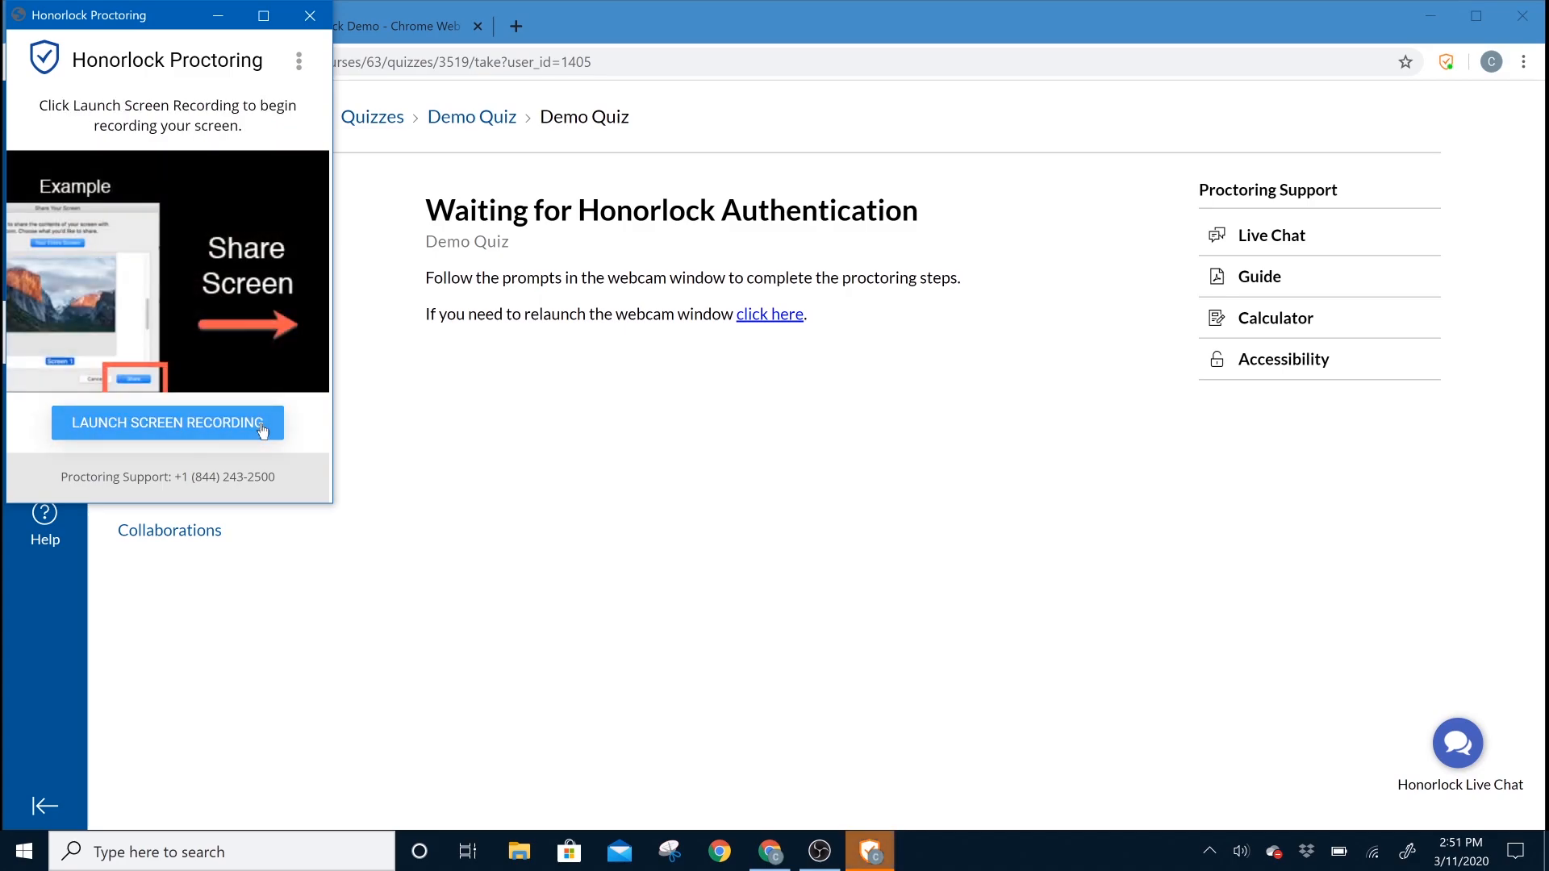
click(166, 423)
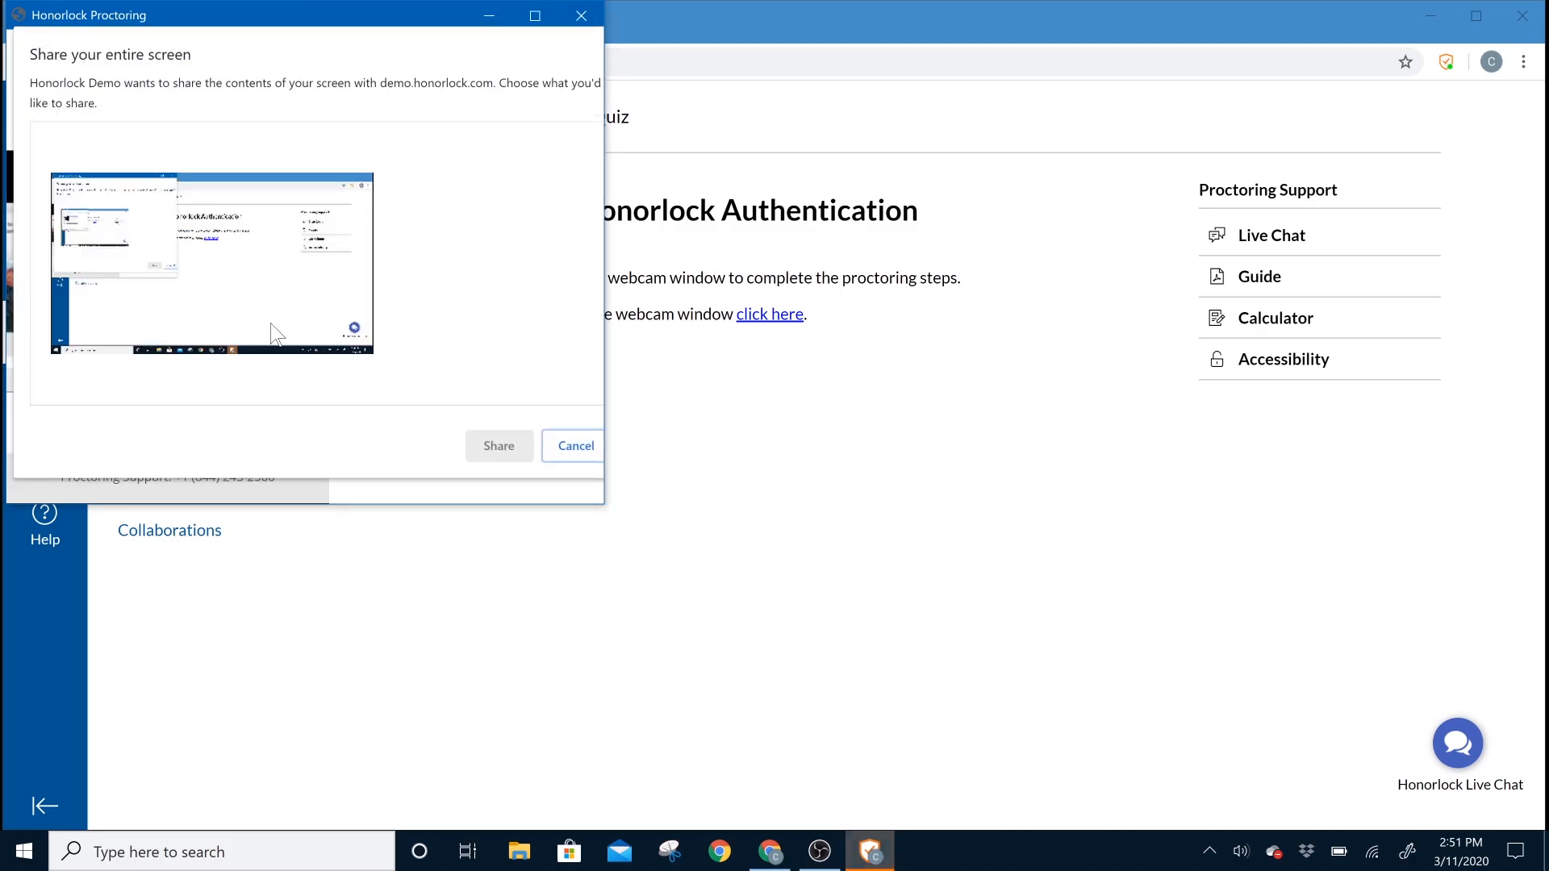
click(499, 445)
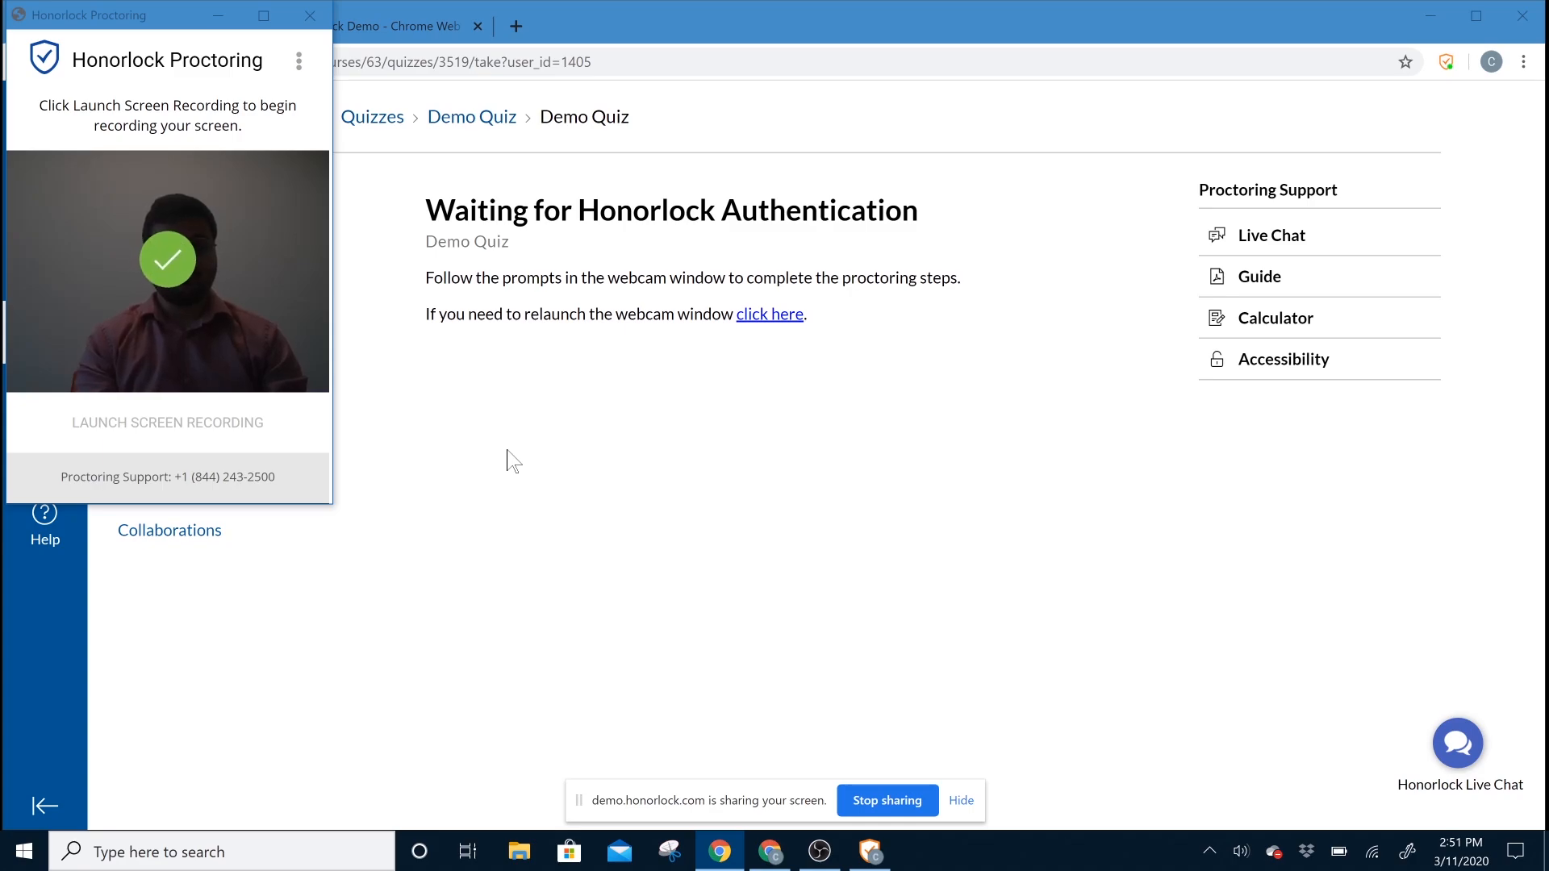
click(167, 421)
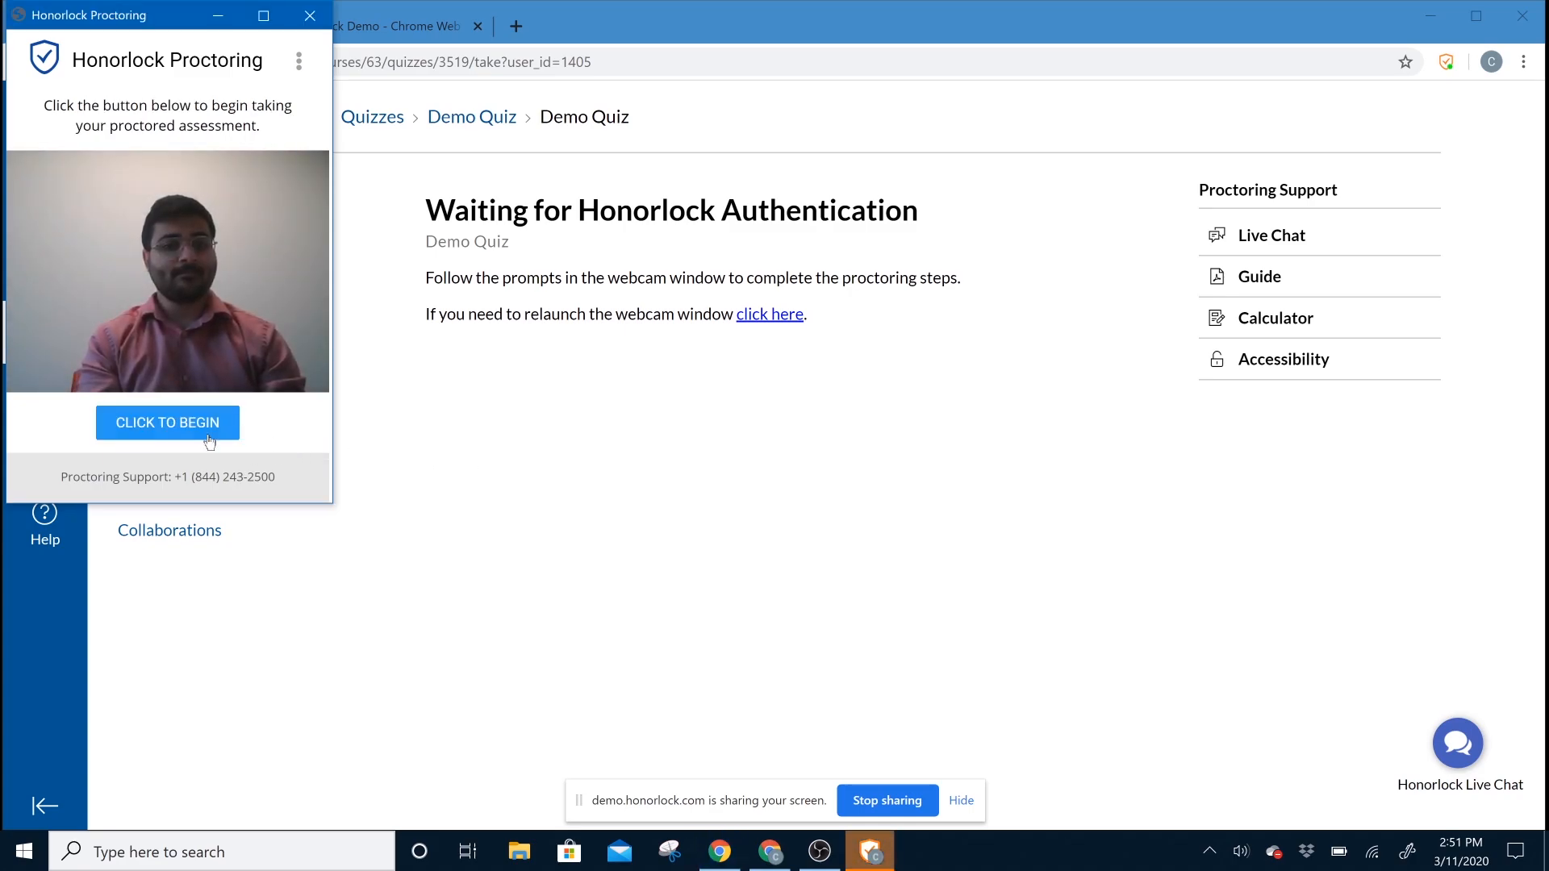
Step: Begin the assessment, answer 2014 as Honorlock's founding year, and submit the quiz for 1/1
click(167, 421)
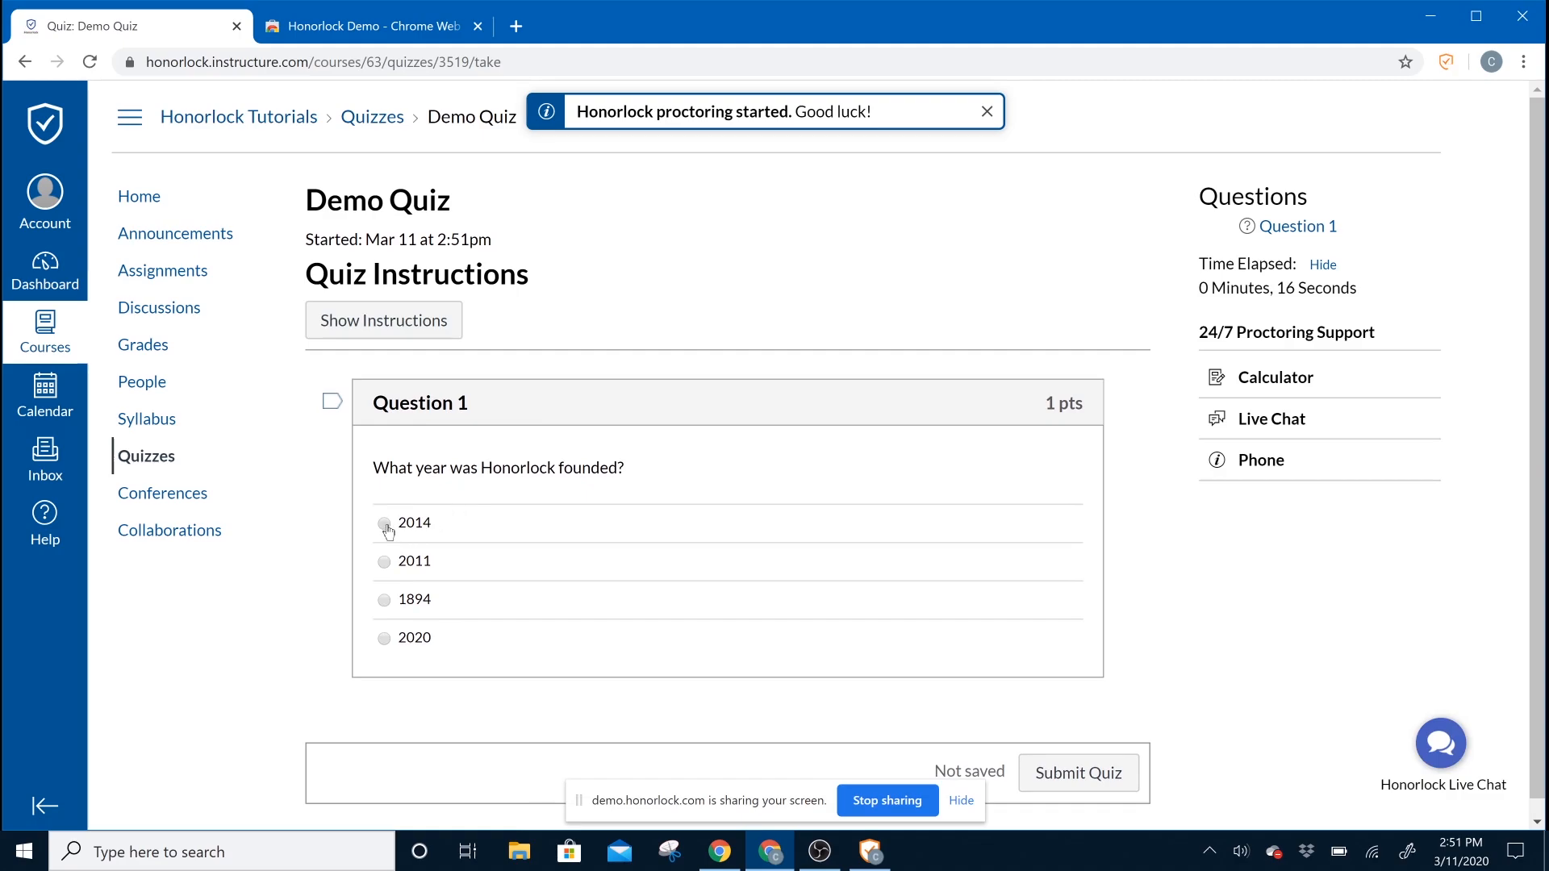
click(384, 523)
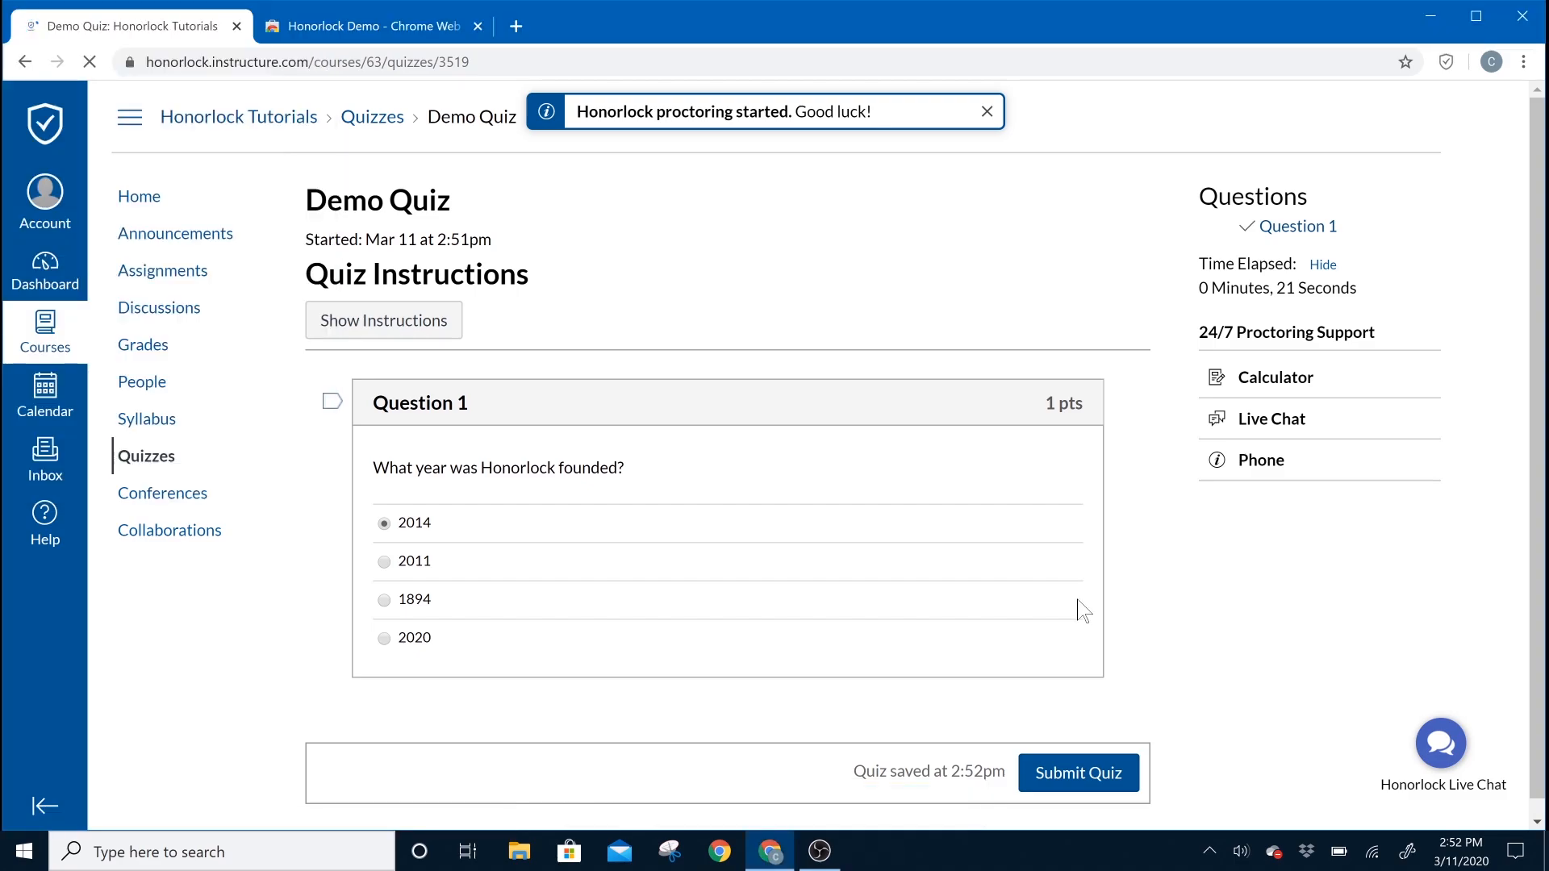
click(1078, 773)
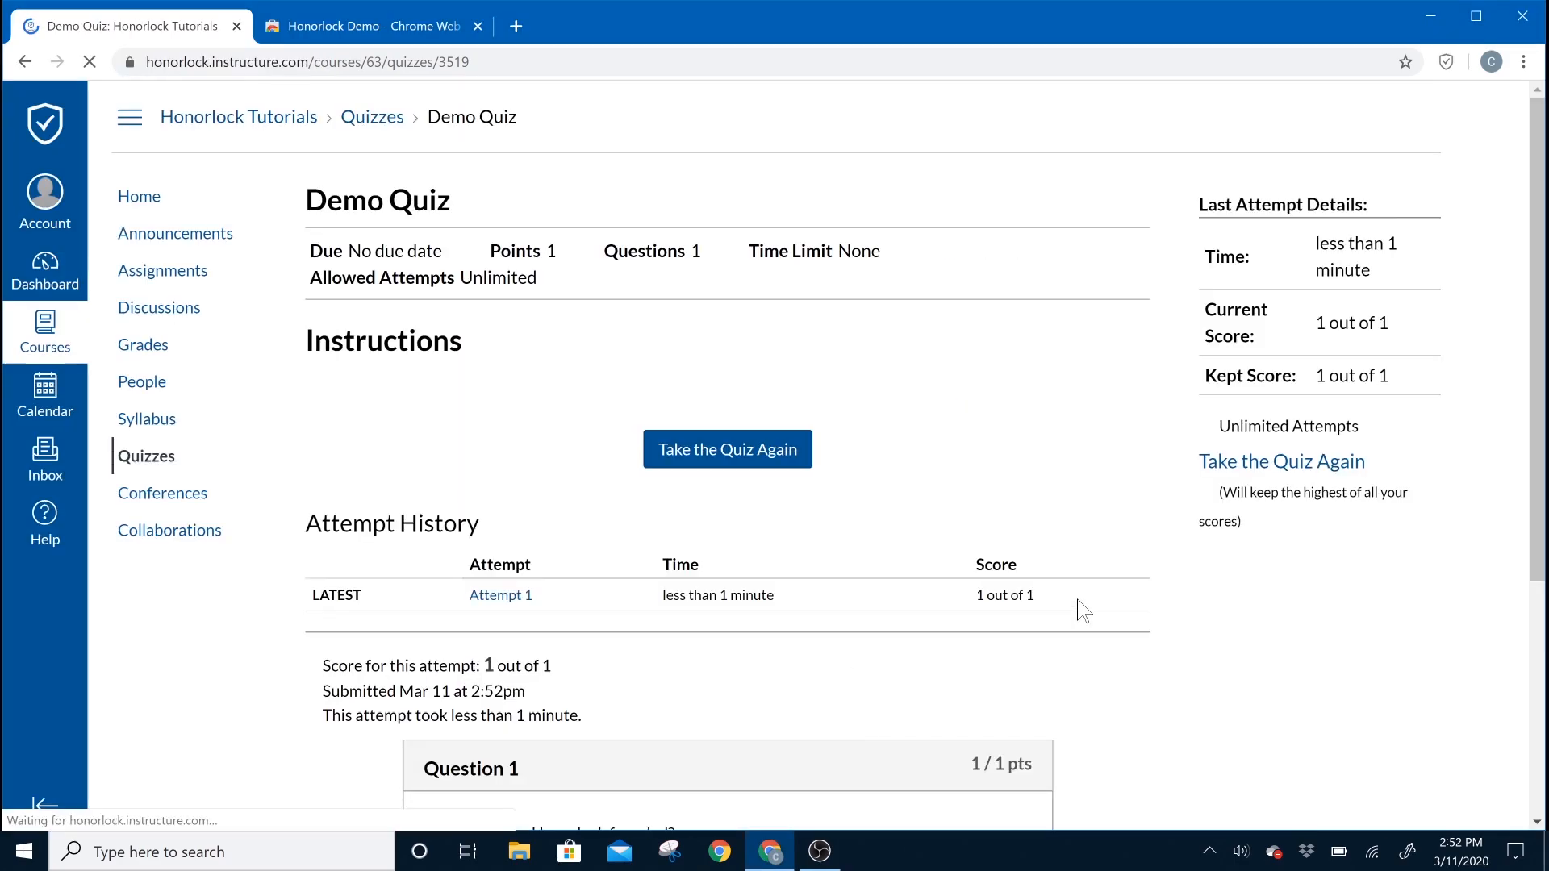